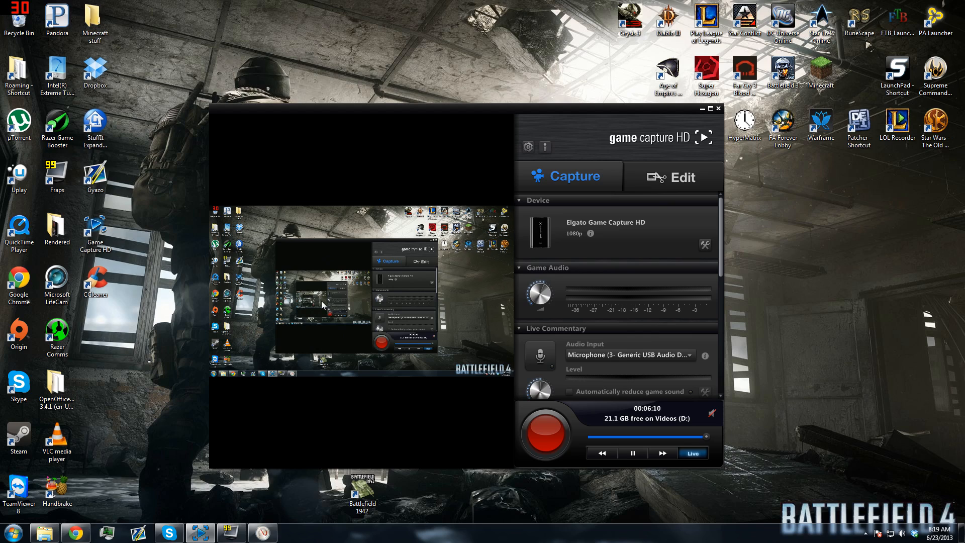
pyautogui.moveTo(287, 435)
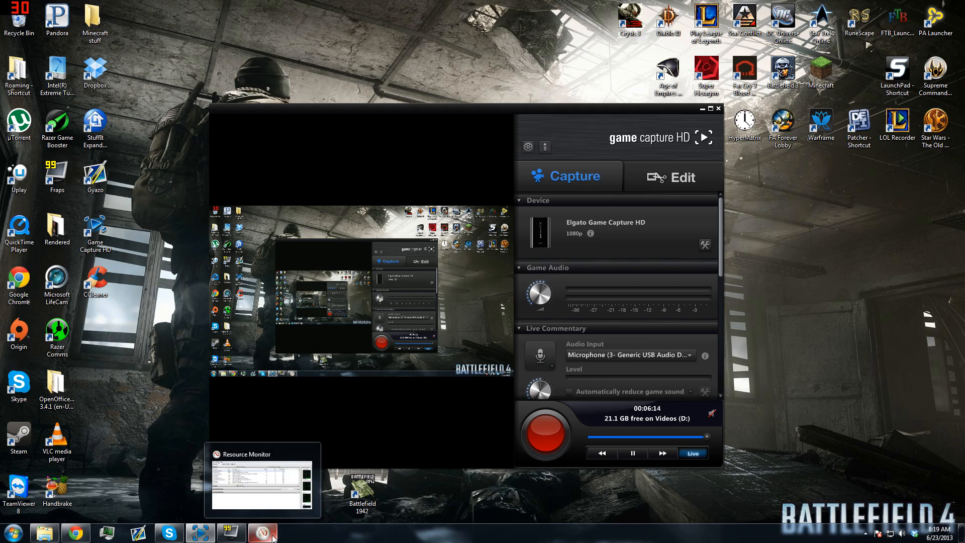
# - Restore the Resource Monitor window from its taskbar thumbnail
pyautogui.click(263, 533)
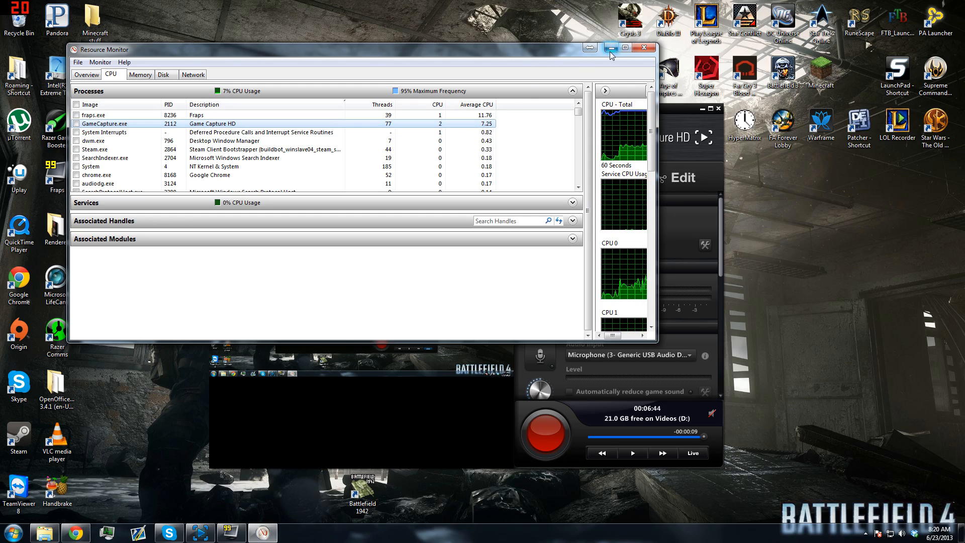
# - Review GameCapture.exe's dropping CPU figures, then minimize Resource Monitor back to the capture window
pyautogui.click(611, 48)
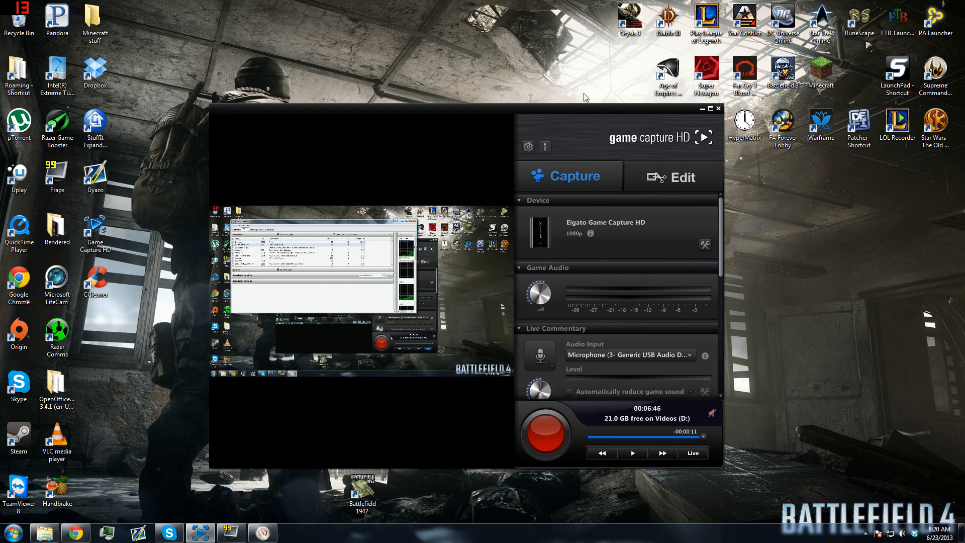